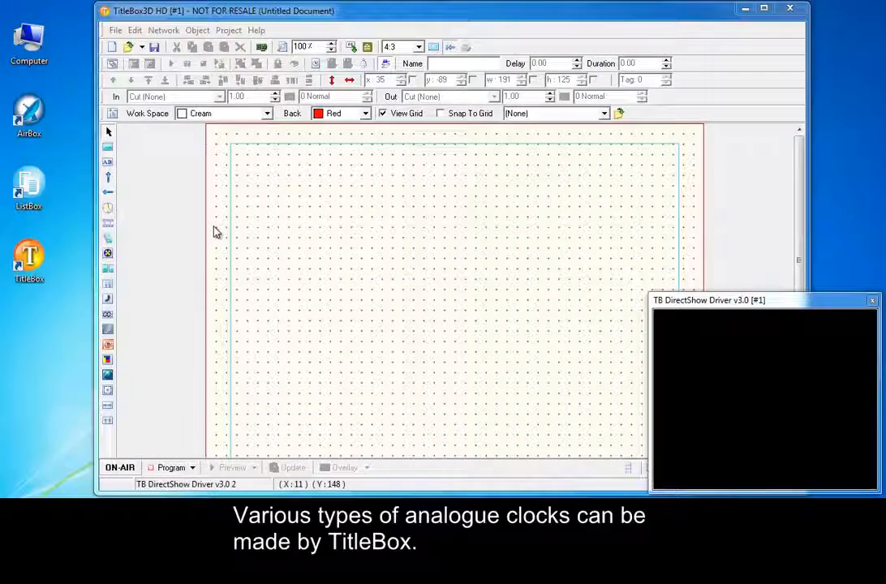
# Place an Analog Clock object on the canvas to open its setup dialog.
pyautogui.click(119, 467)
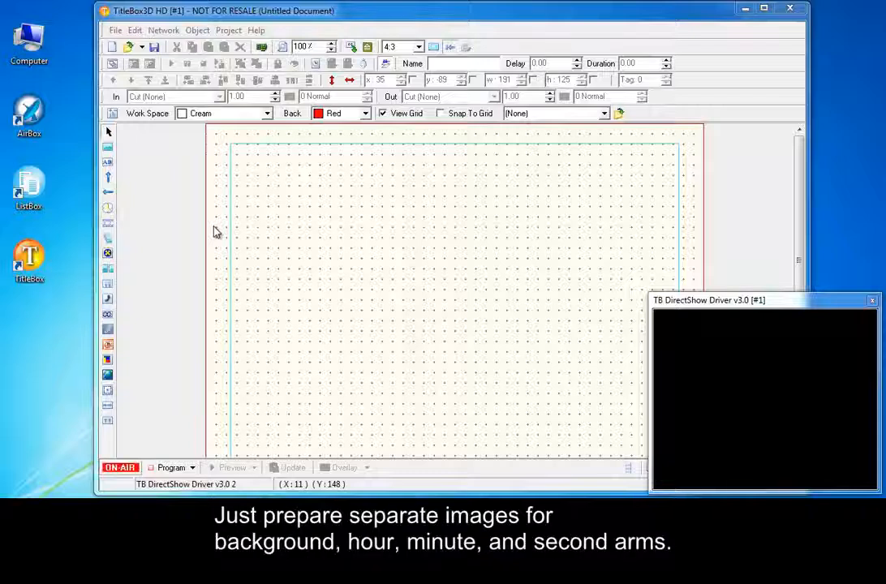
pyautogui.moveTo(195, 224)
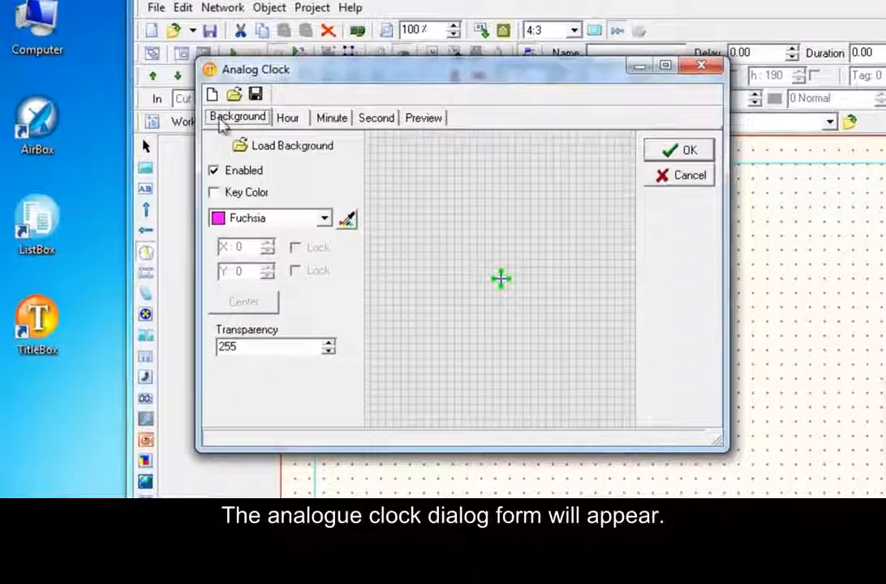
# Load clock_back.tga as the clock's background image.
pyautogui.click(291, 145)
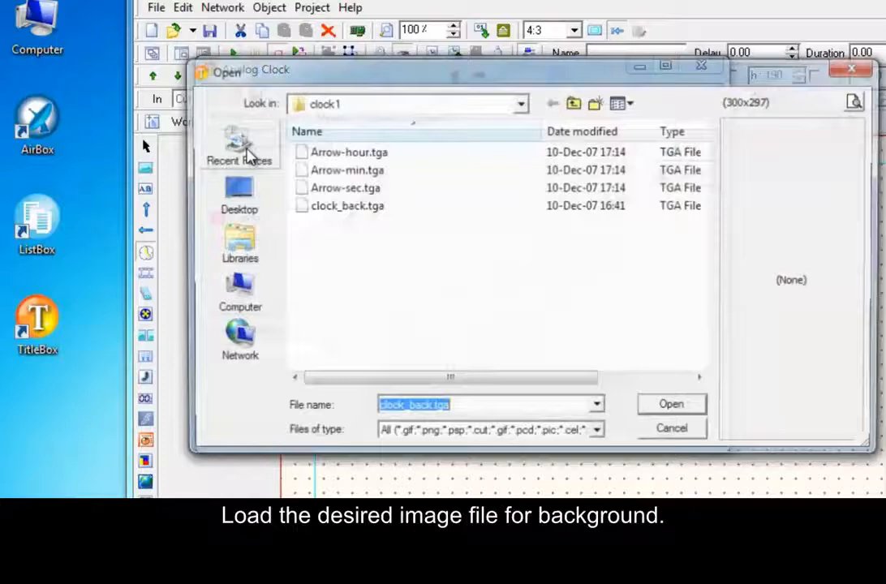
pyautogui.click(347, 206)
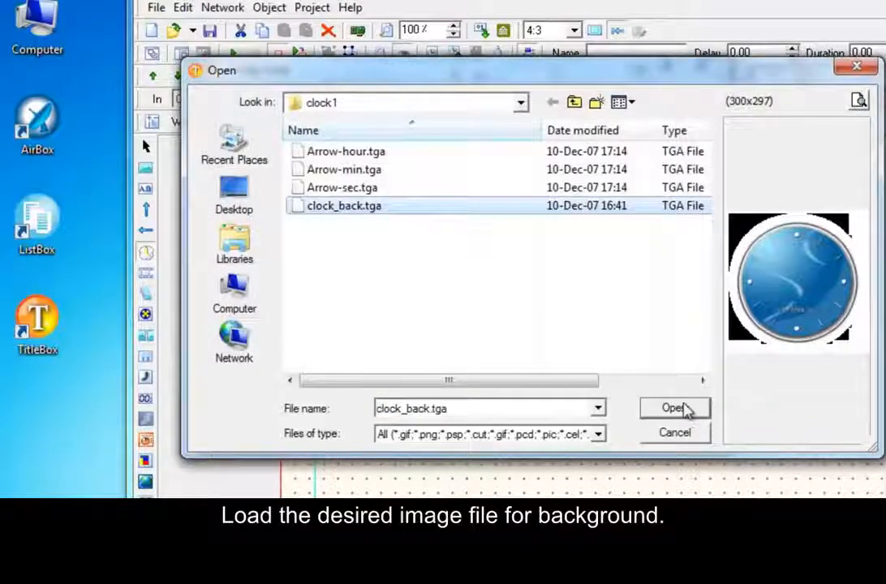
pyautogui.click(672, 408)
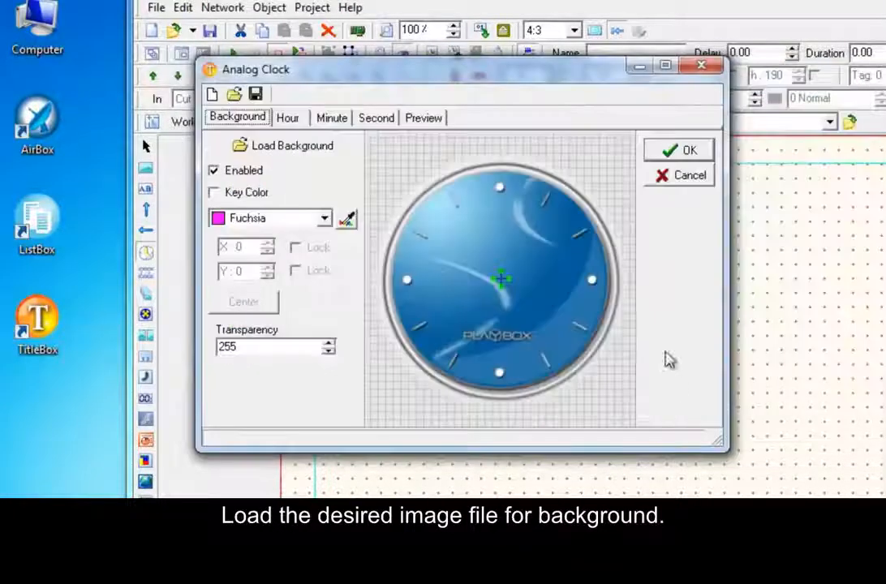
pyautogui.click(288, 117)
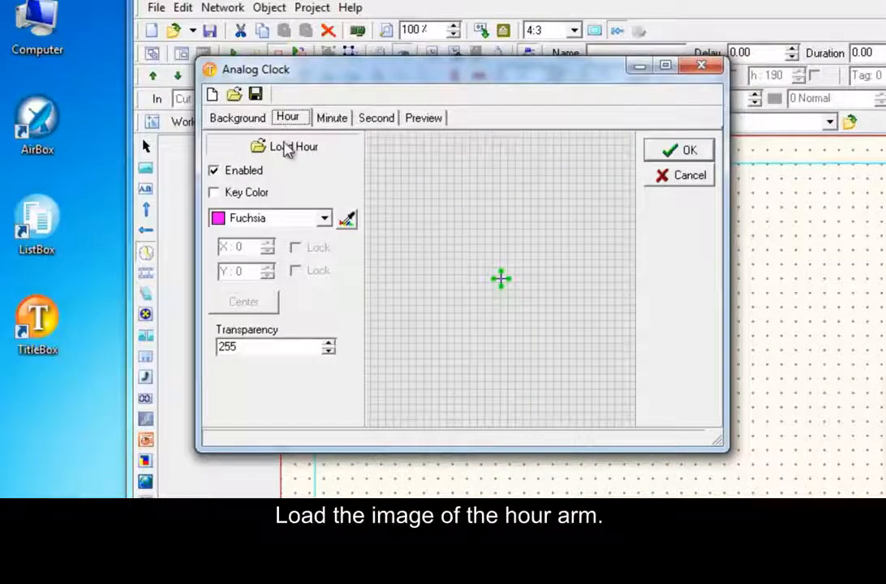
# Load Arrow-hour.tga as the hour arm and drag its pivot to the arm's base.
pyautogui.click(291, 147)
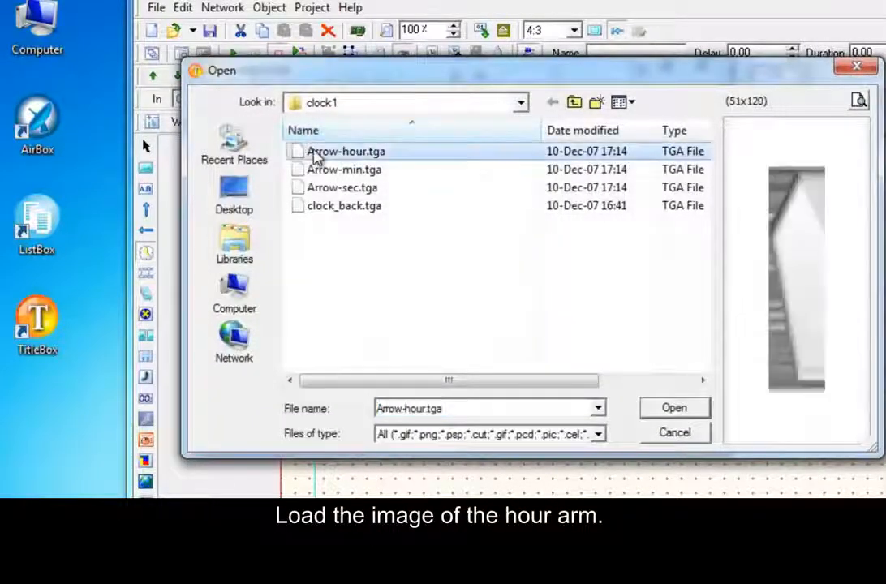
pyautogui.click(673, 407)
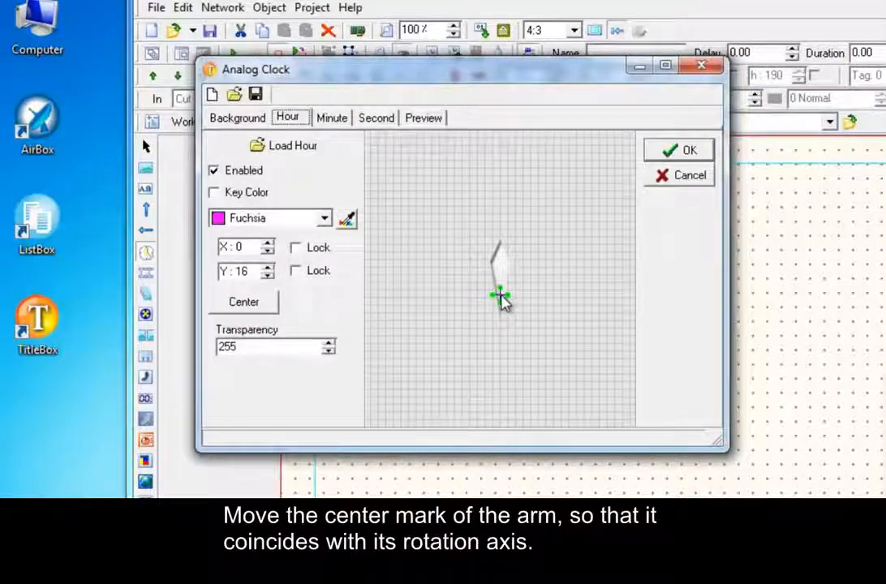
pyautogui.moveTo(499, 294); pyautogui.dragTo(507, 315)
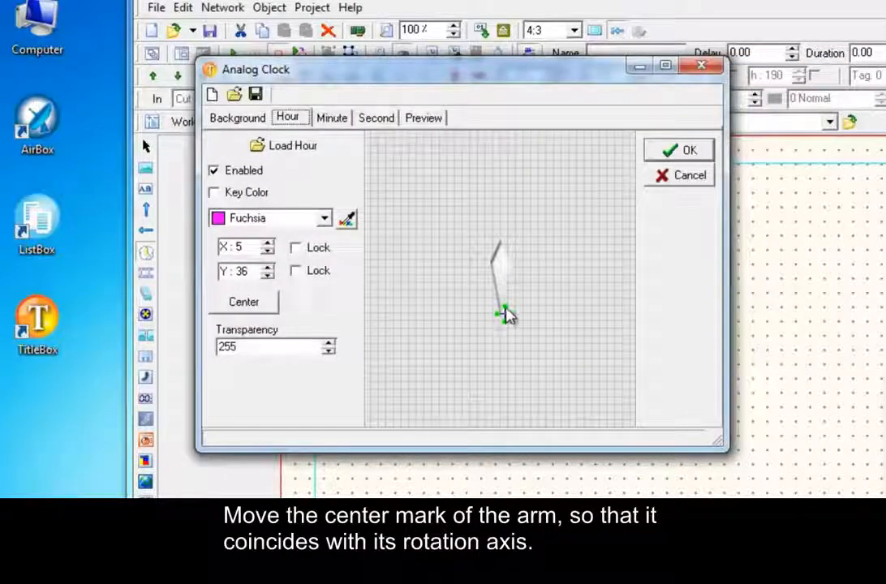
pyautogui.click(331, 118)
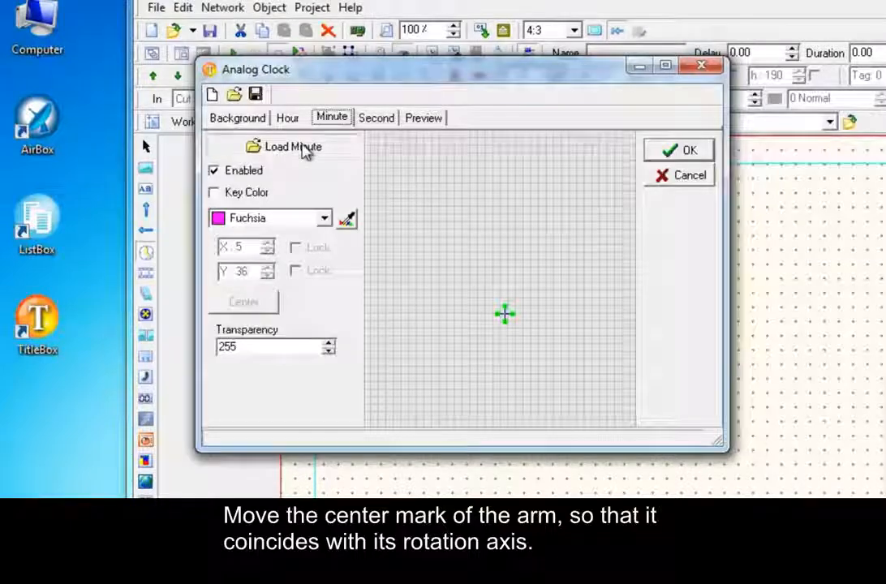
# Load the minute arrow image and move its pivot down to the arm's base.
pyautogui.click(293, 147)
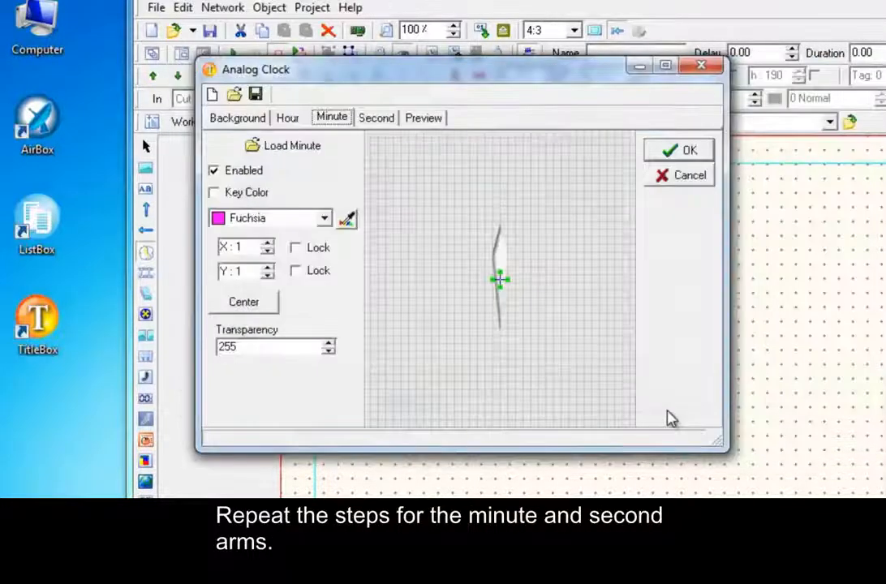
pyautogui.moveTo(500, 280); pyautogui.dragTo(502, 329)
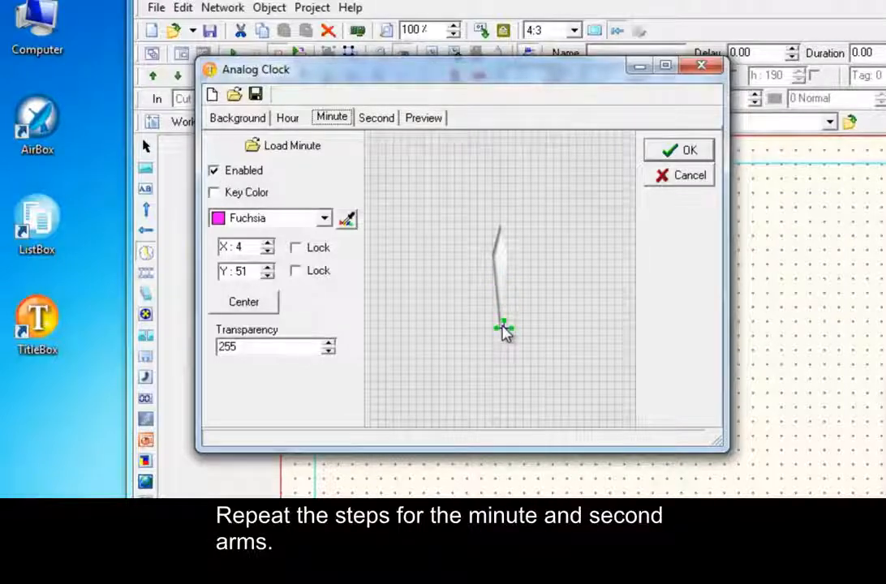
pyautogui.moveTo(382, 122)
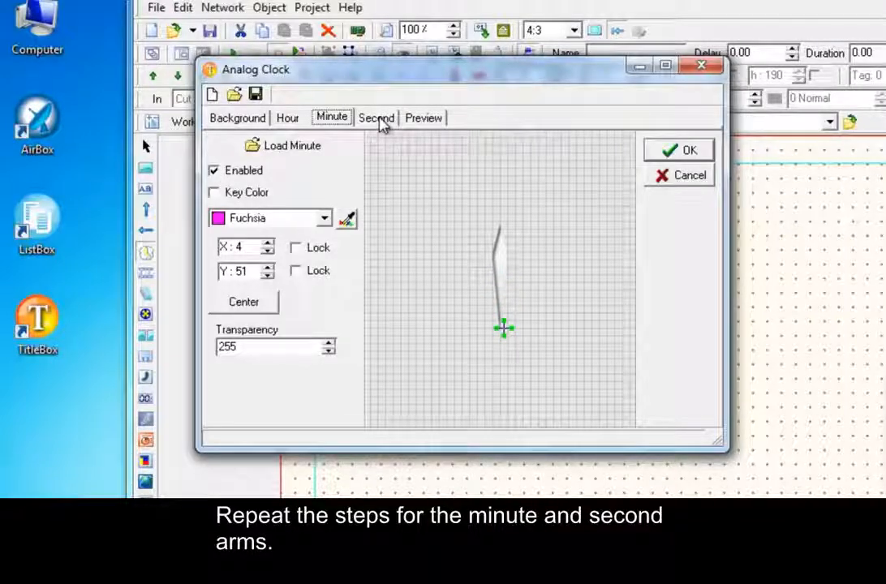
# Load Arrow-sec.tga as the second arm, pivot it at its base, and confirm.
pyautogui.click(376, 118)
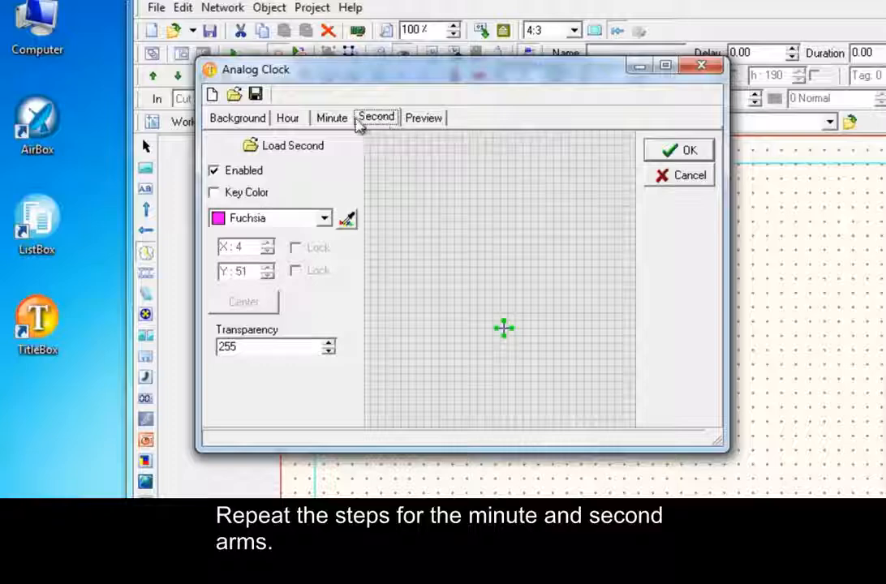
pyautogui.click(282, 146)
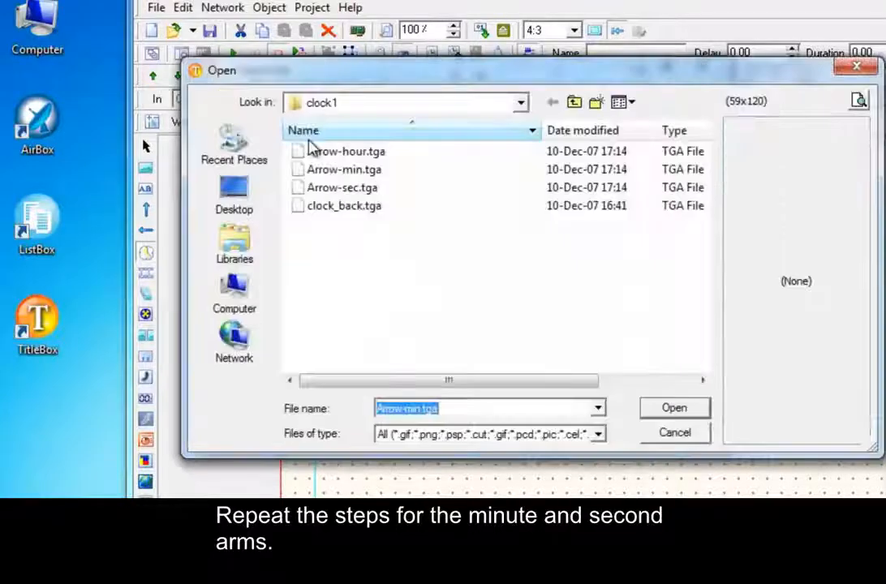
pyautogui.click(341, 187)
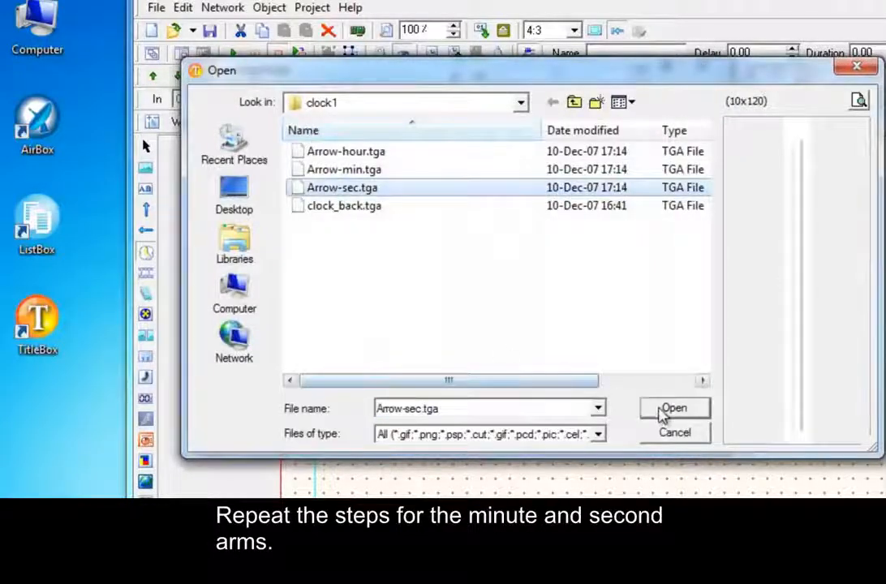
pyautogui.click(673, 408)
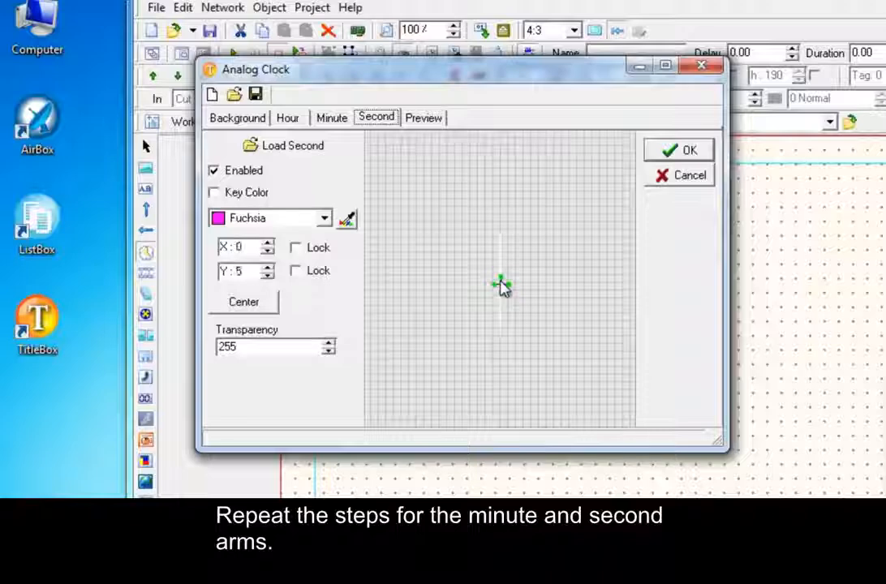
pyautogui.moveTo(501, 284); pyautogui.dragTo(500, 333)
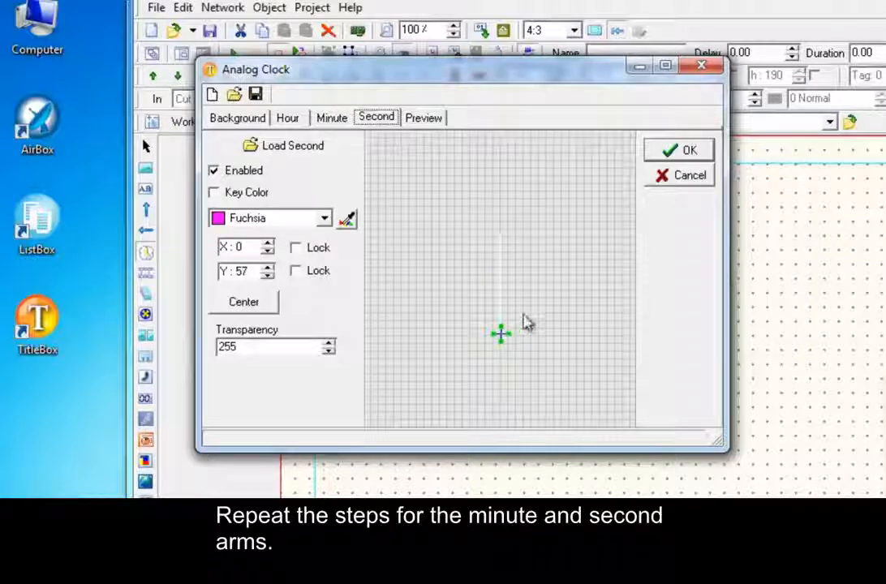
pyautogui.click(678, 150)
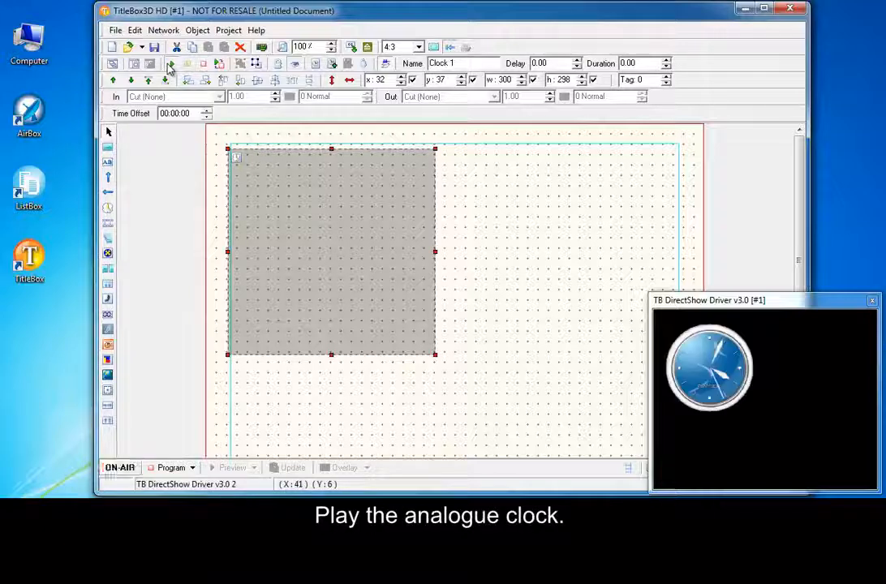
# Play Clock 1 so it runs in the DirectShow preview window.
pyautogui.click(171, 63)
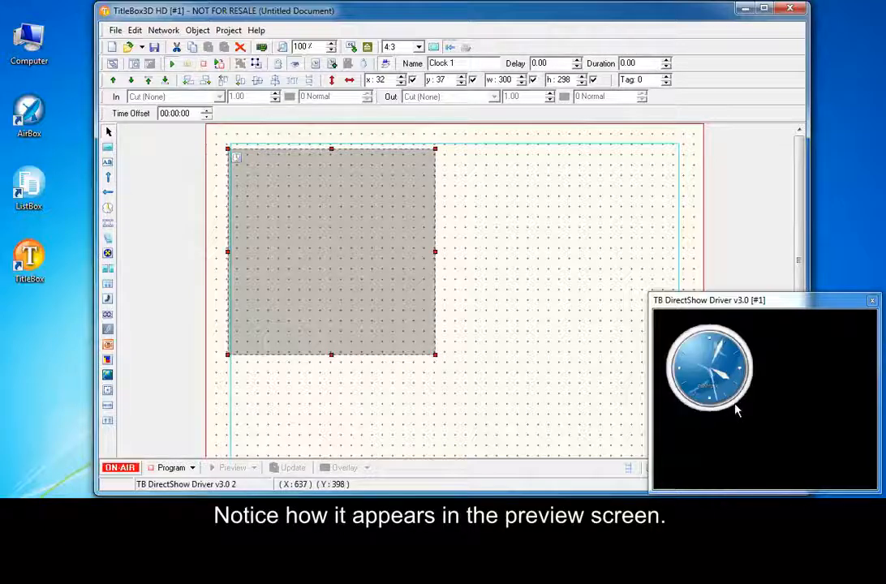